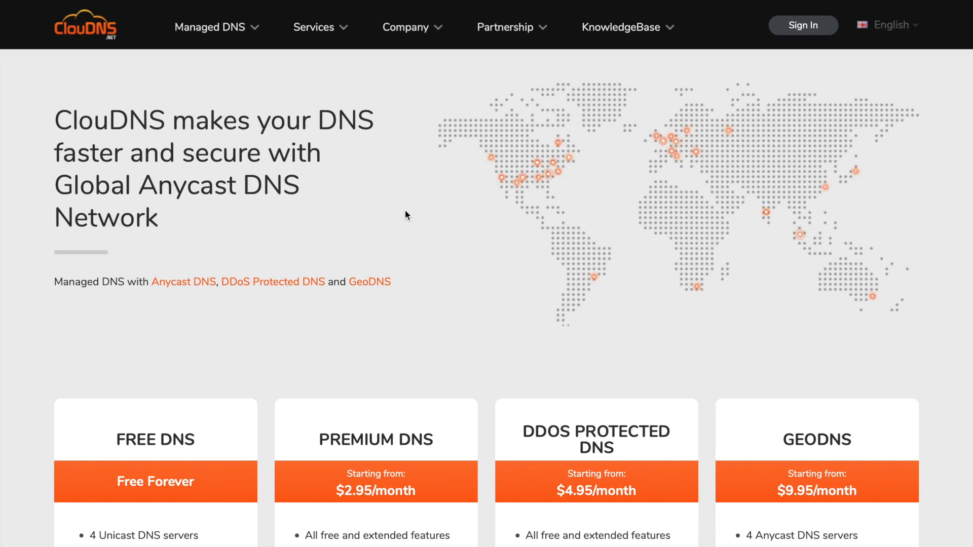
mouse_move(712, 60)
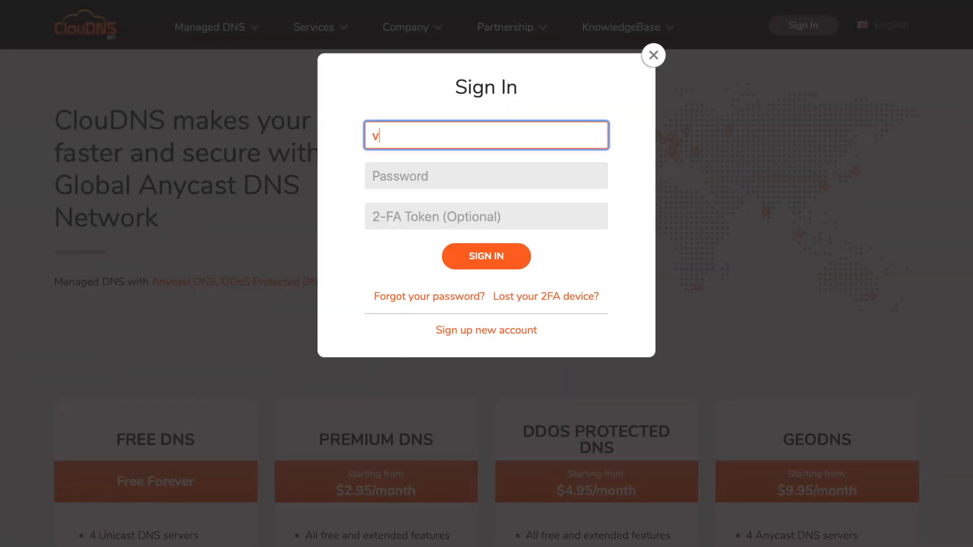
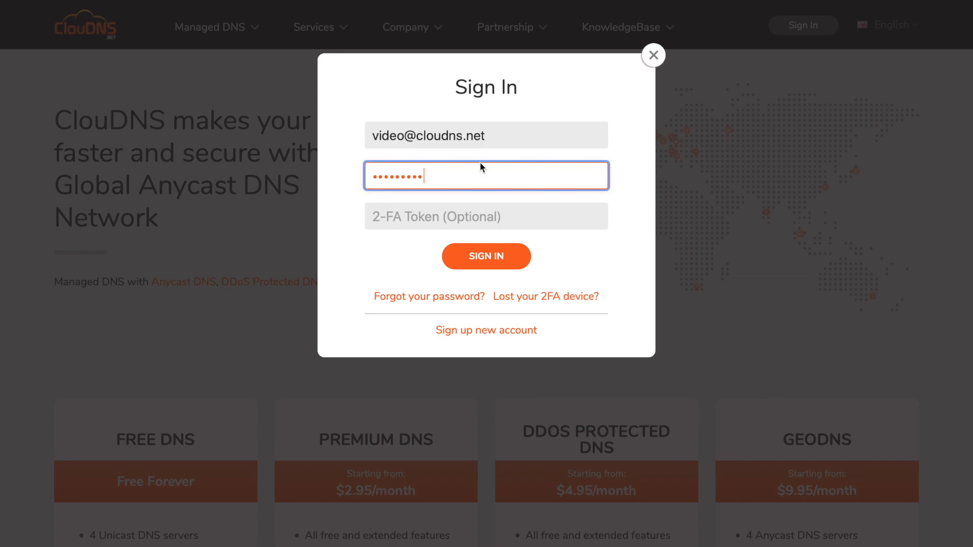
Sign in, start a new record in the naptr-record.com zone and choose type NAPTR.
left_click(485, 256)
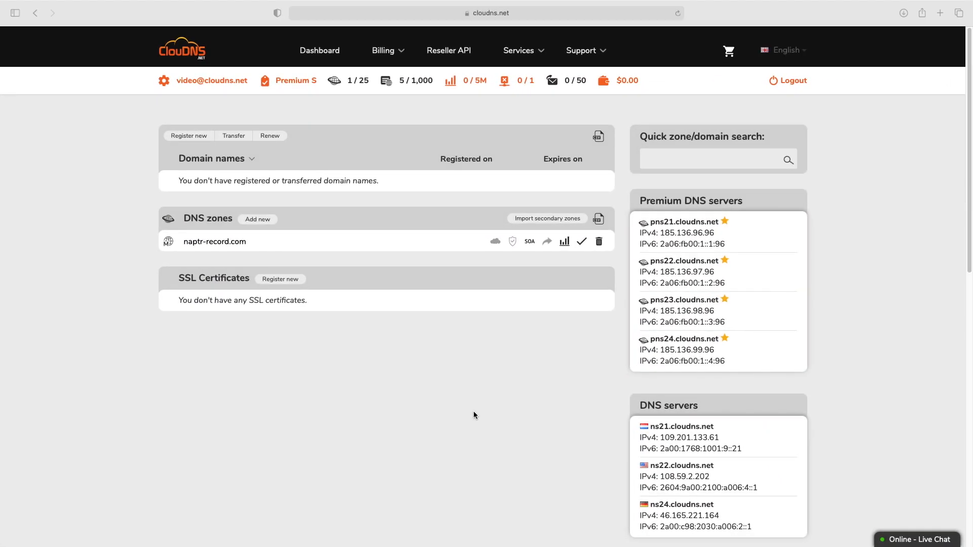
mouse_move(360, 249)
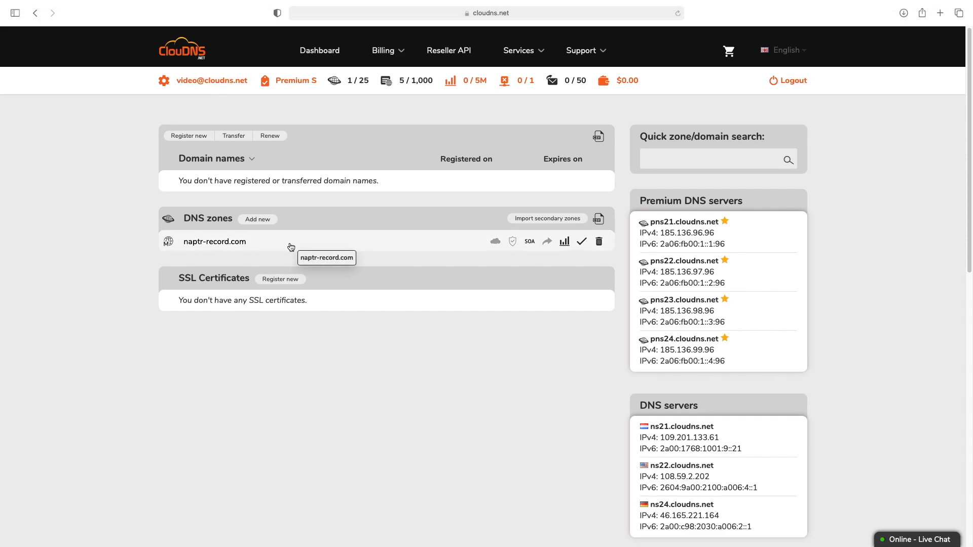
left_click(215, 241)
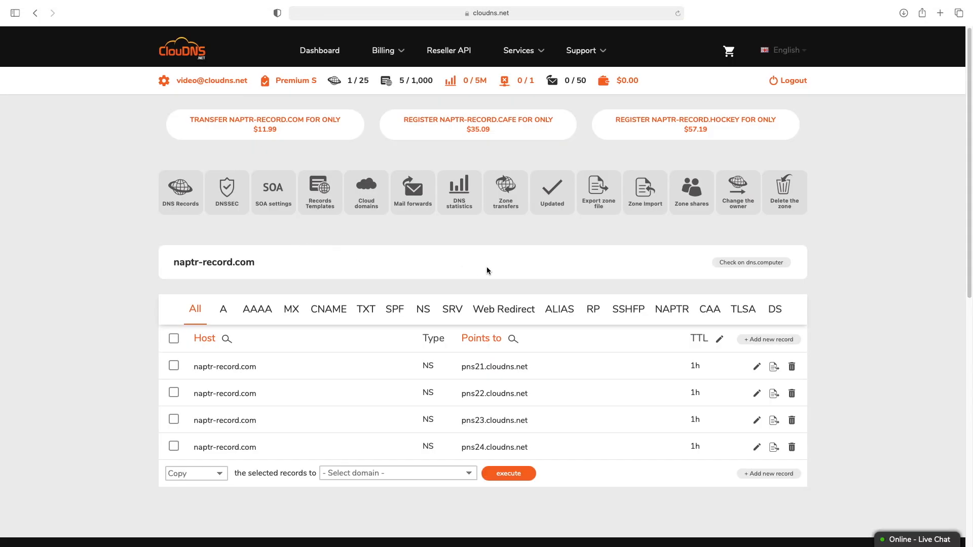
left_click(767, 338)
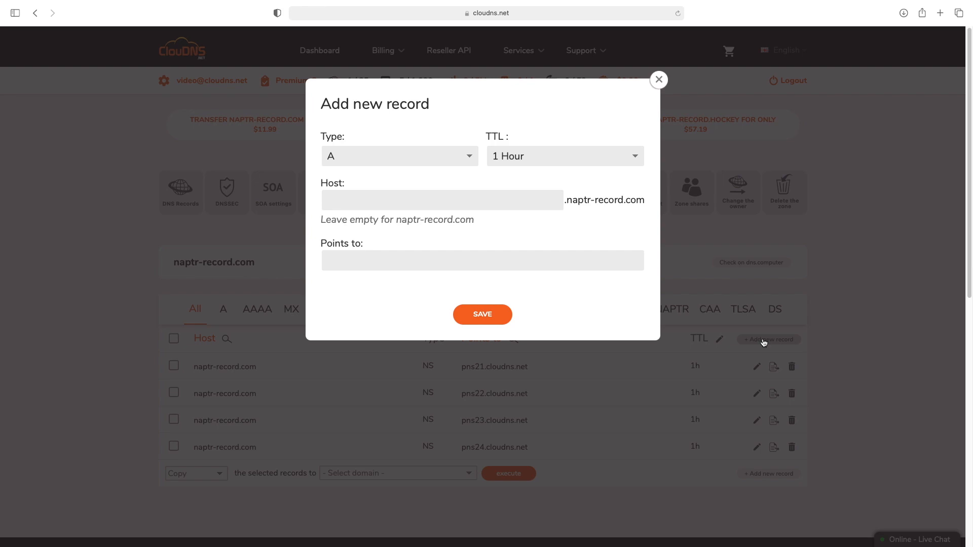
left_click(399, 156)
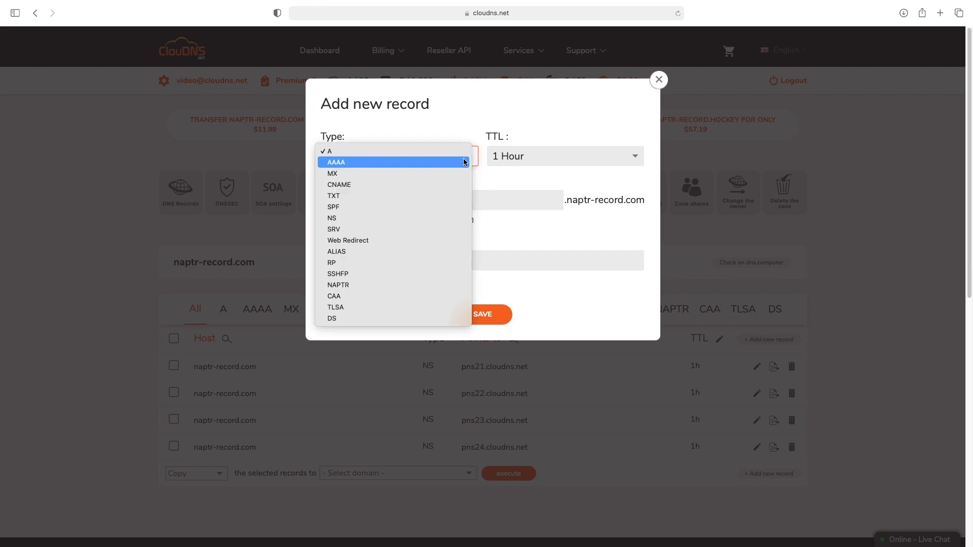
left_click(339, 284)
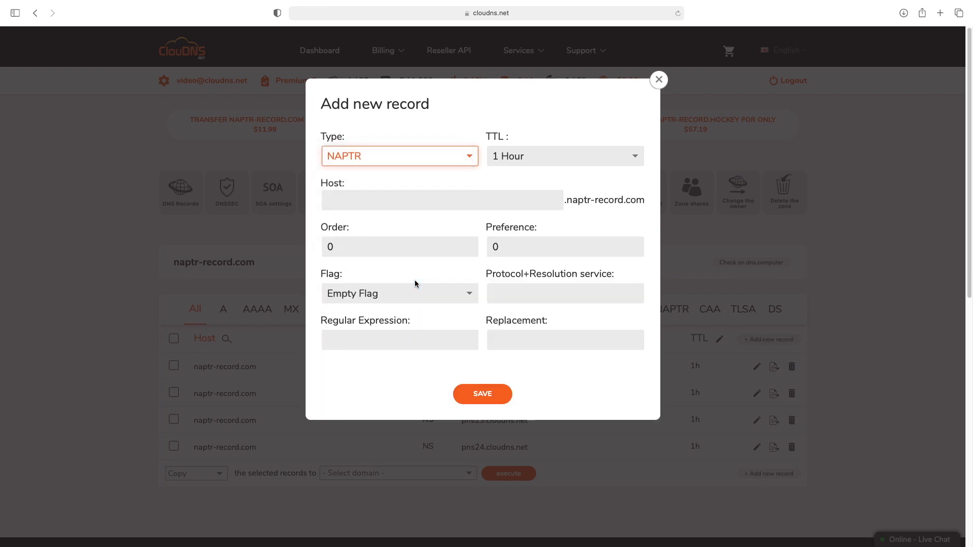
left_click(400, 246)
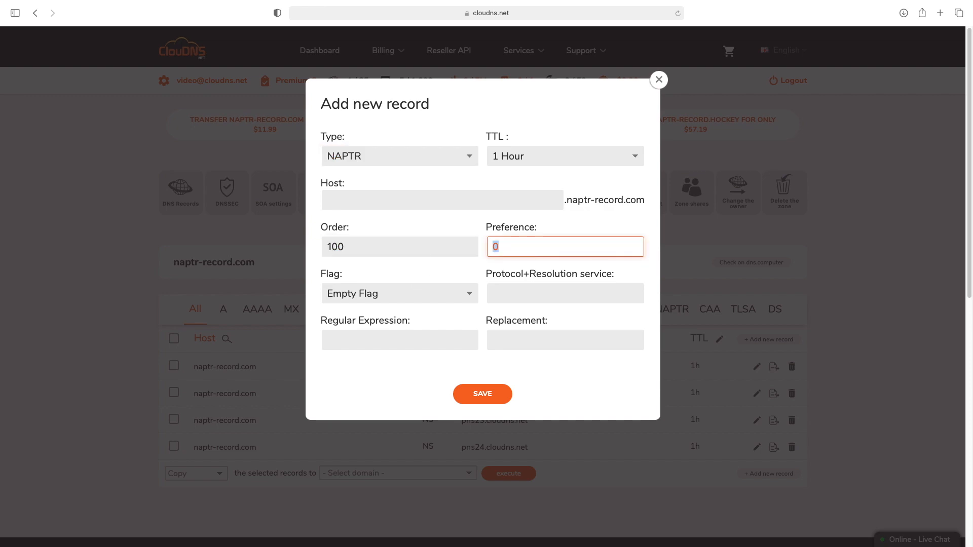
left_click(399, 293)
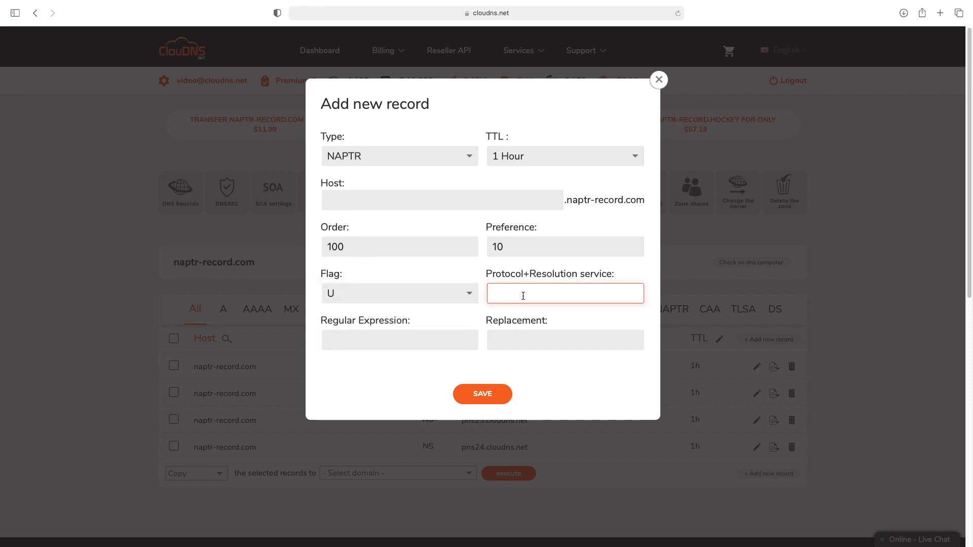
type("E2U")
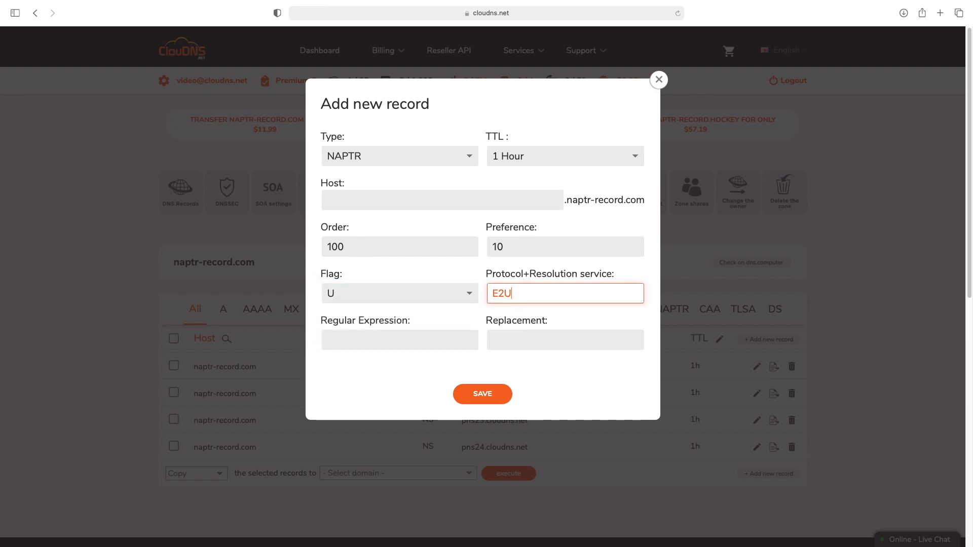
type("+sip")
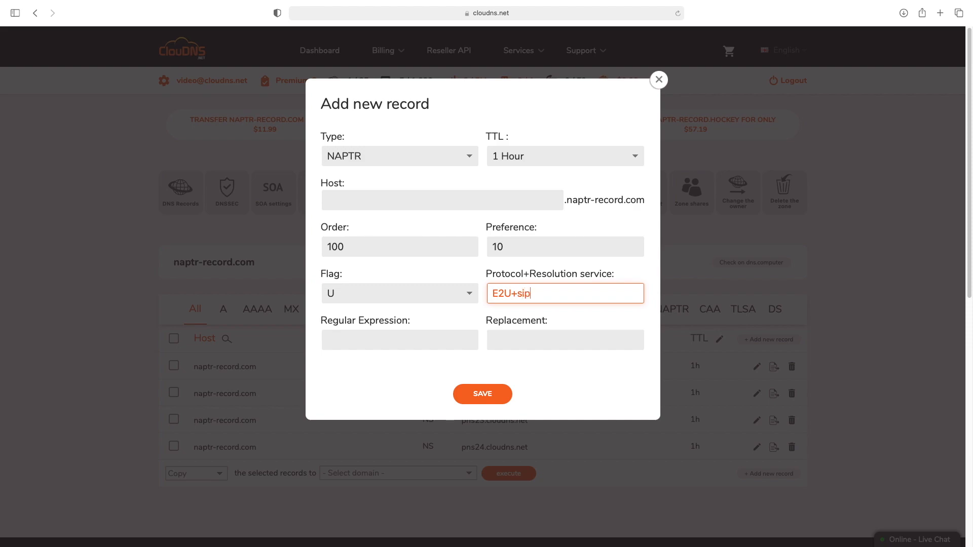
type("customer-service@example.com!")
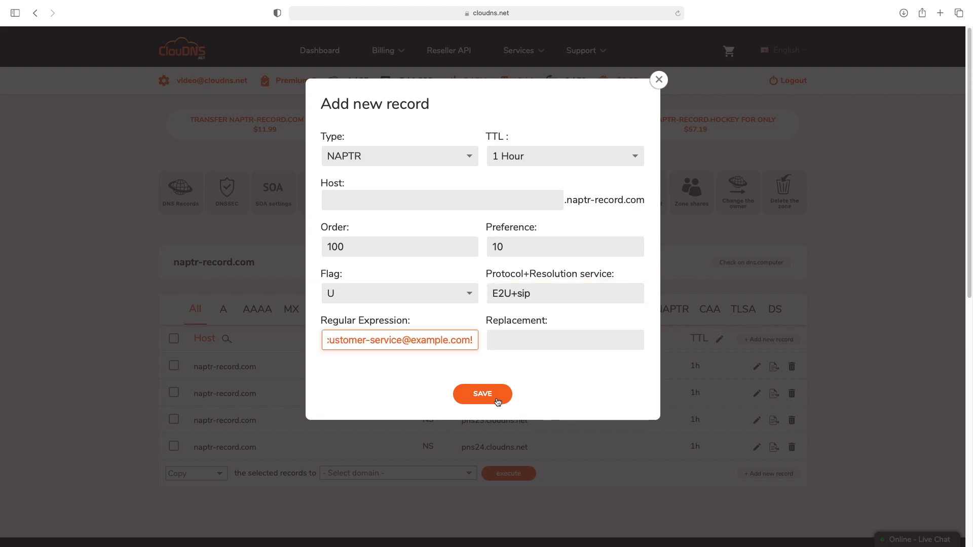
left_click(483, 394)
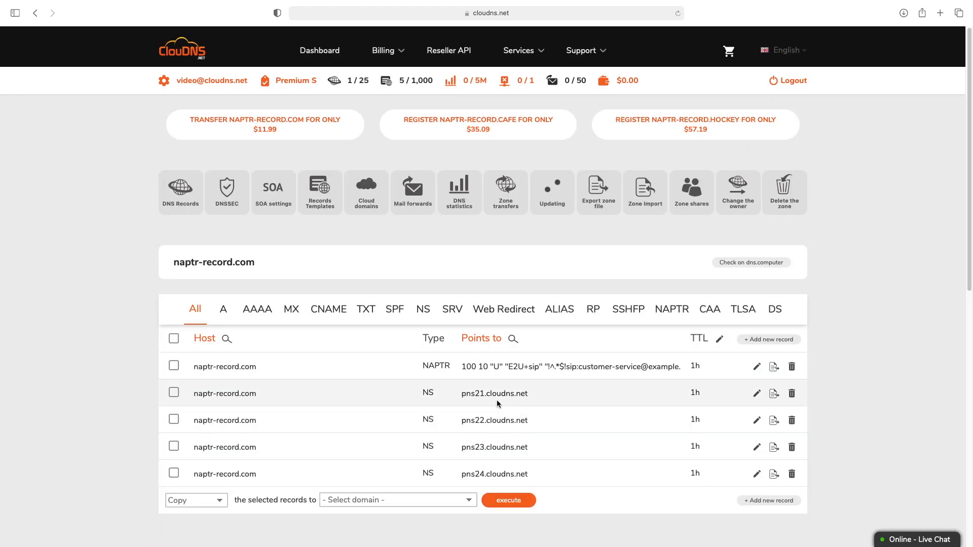
mouse_move(519, 379)
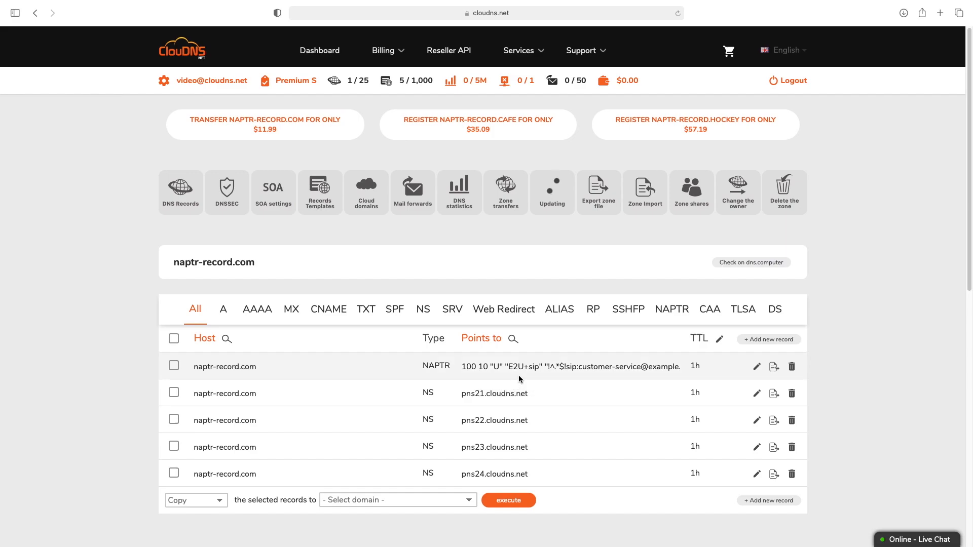